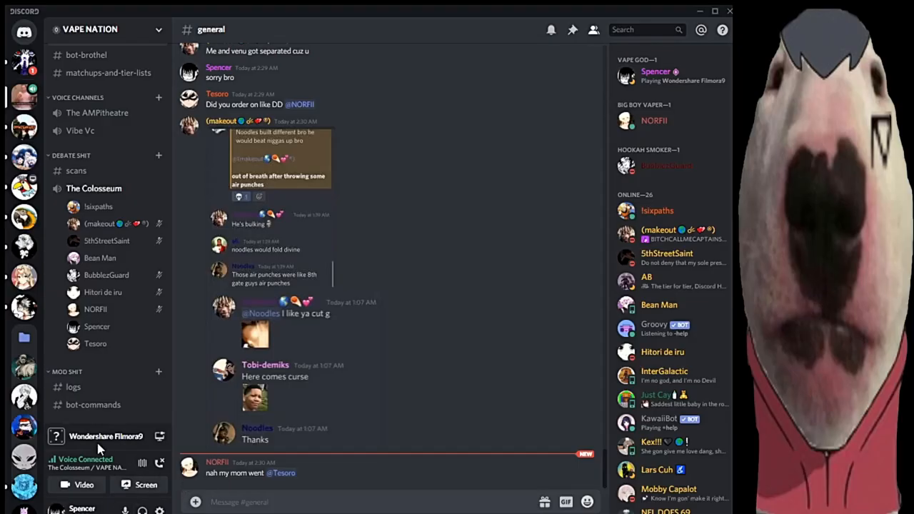
Step: Switch to the #scans channel under Debate Shit in the VAPE NATION server
click(76, 170)
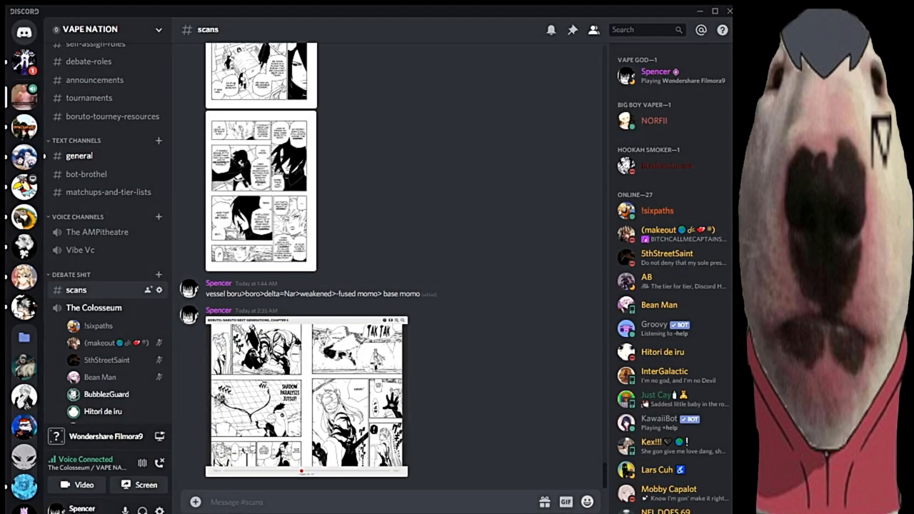
mouse_move(23, 398)
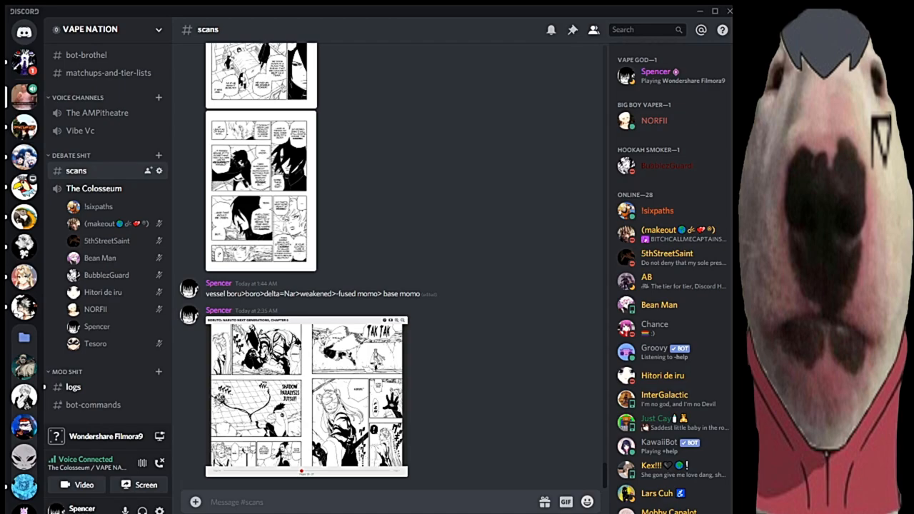
mouse_move(105, 274)
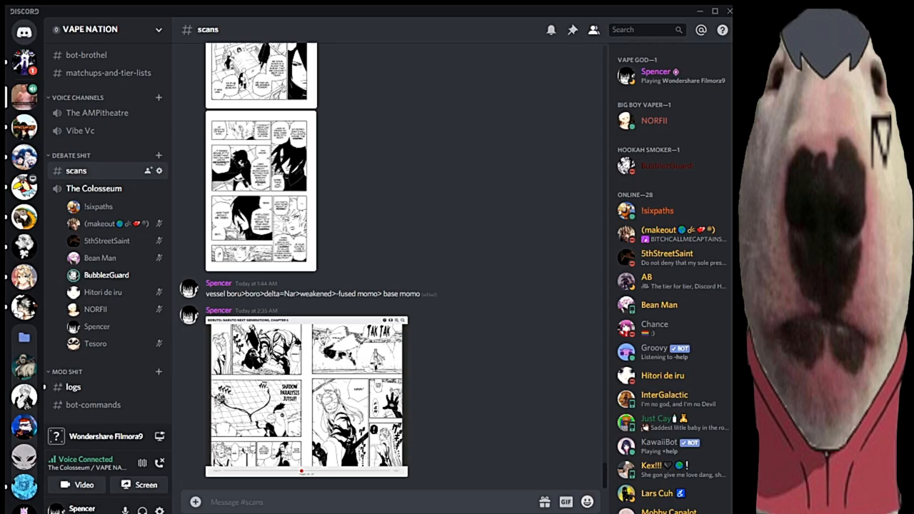